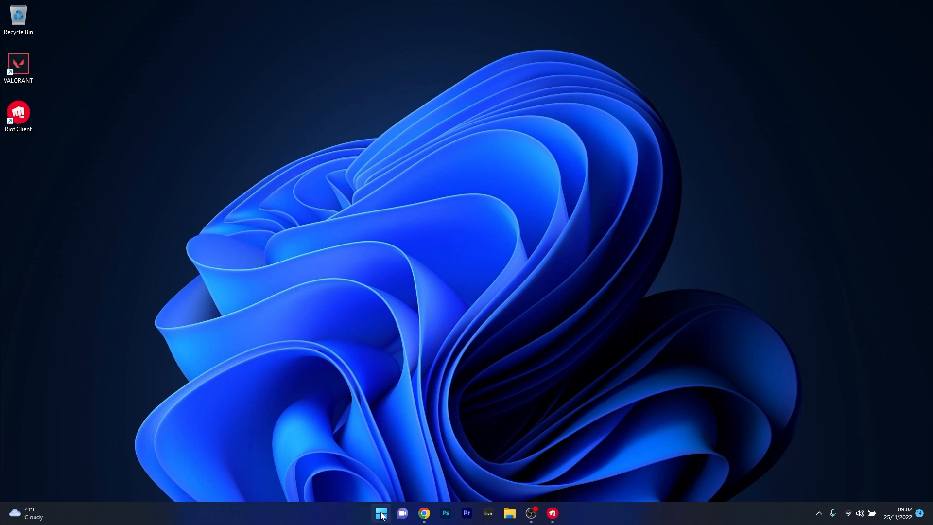
- Run a Windows Update check confirming the PC is up to date, then close Settings
left_click(380, 513)
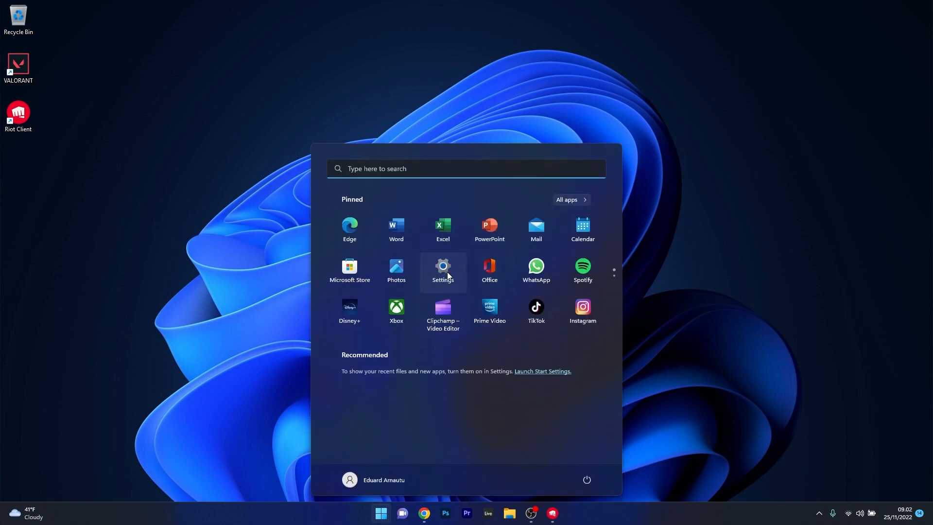
left_click(442, 270)
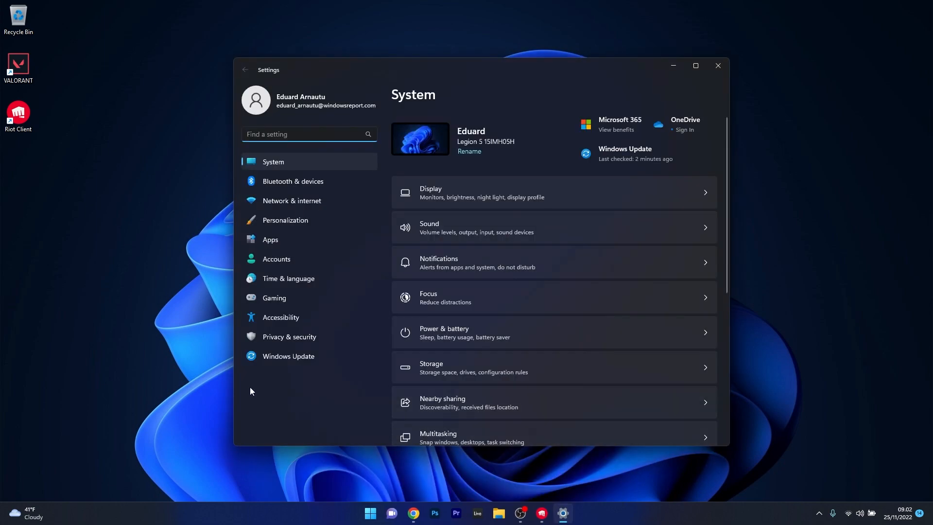
left_click(289, 355)
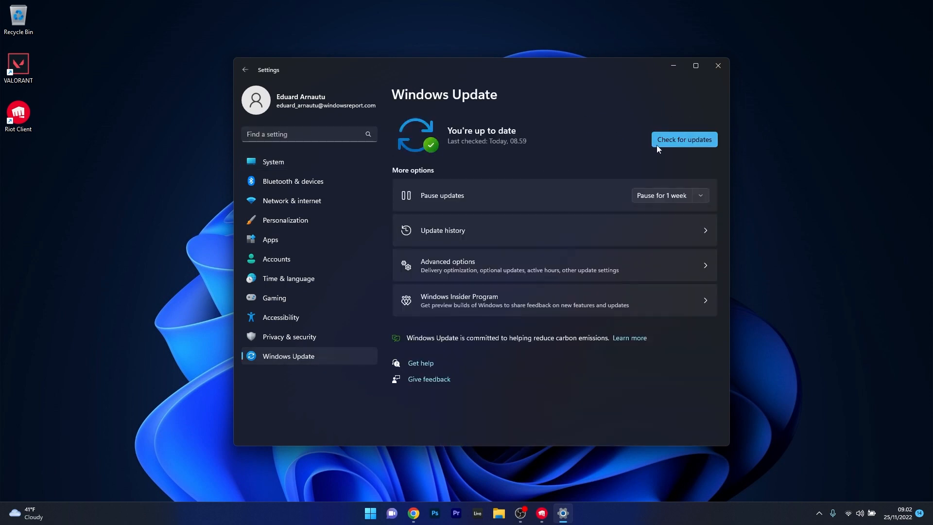
left_click(683, 139)
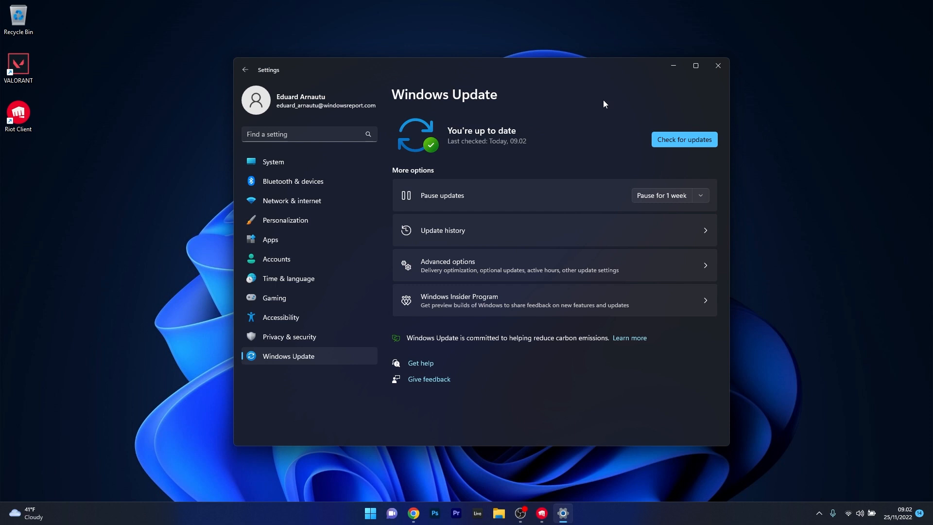
left_click(718, 66)
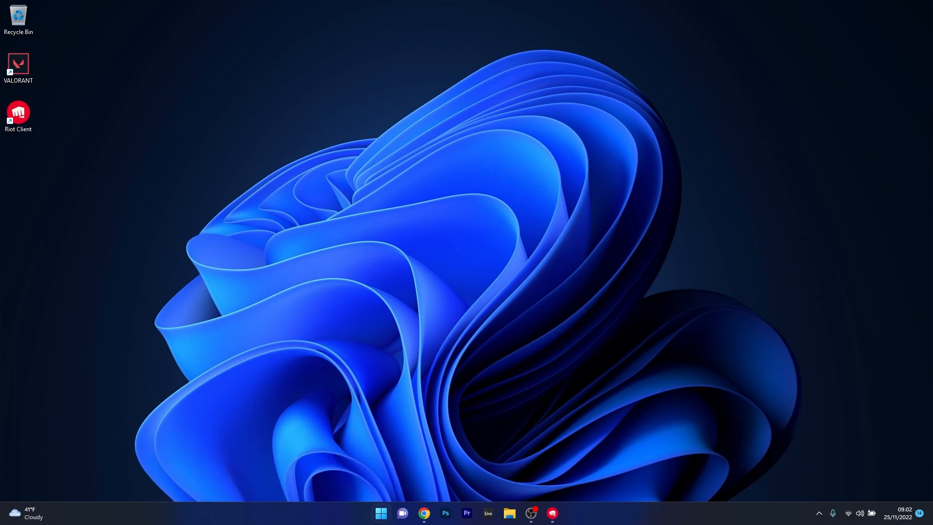
- Search 'firewall' and open Windows Defender Firewall's allowed apps and features list
type("fire")
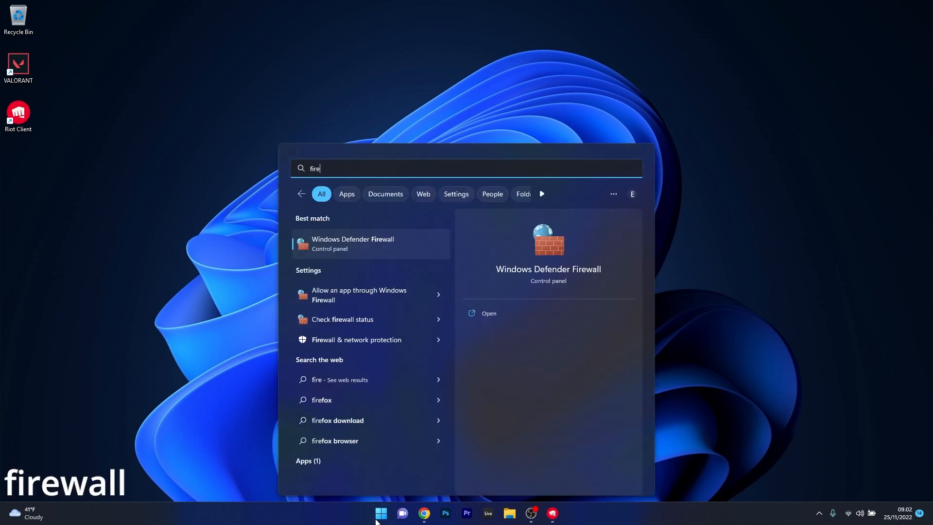
type("wall")
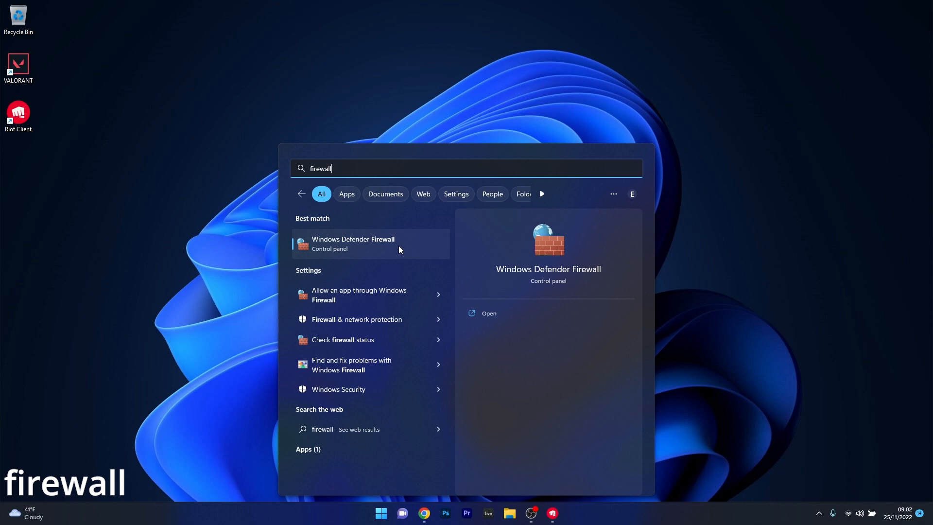
left_click(353, 243)
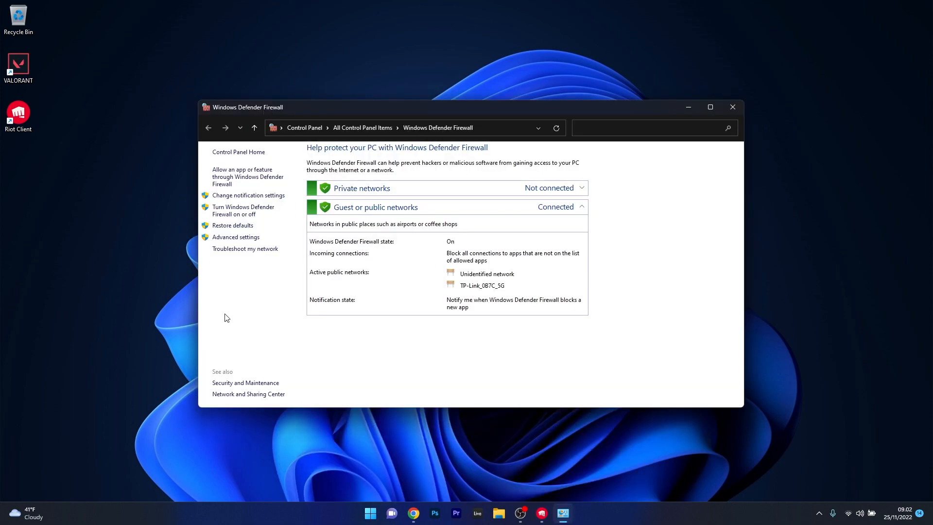
mouse_move(247, 176)
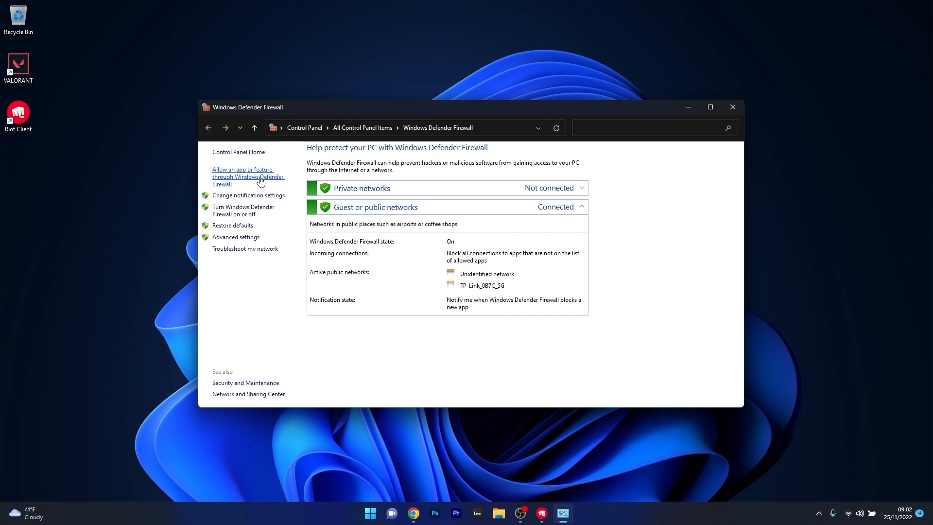
left_click(248, 176)
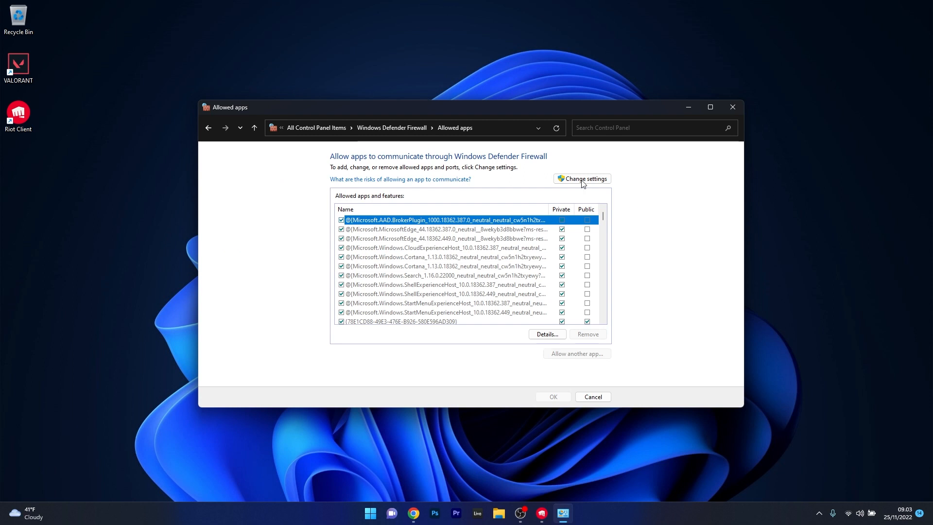
- Unlock the allowed apps list and start adding another app by browsing
left_click(581, 178)
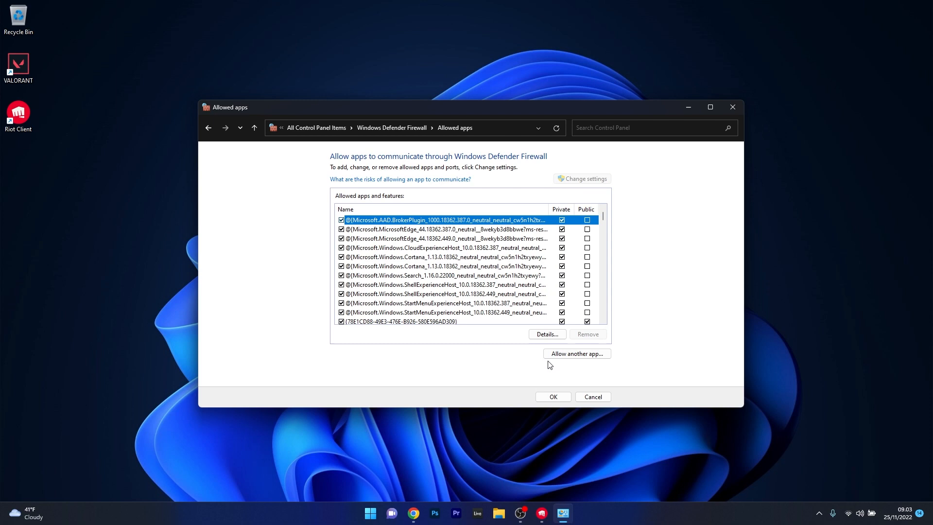
left_click(575, 353)
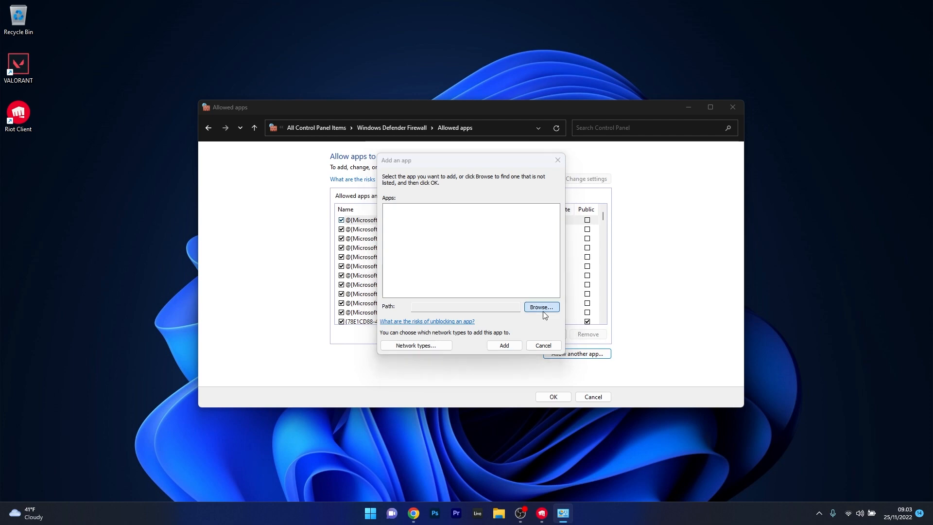
left_click(540, 307)
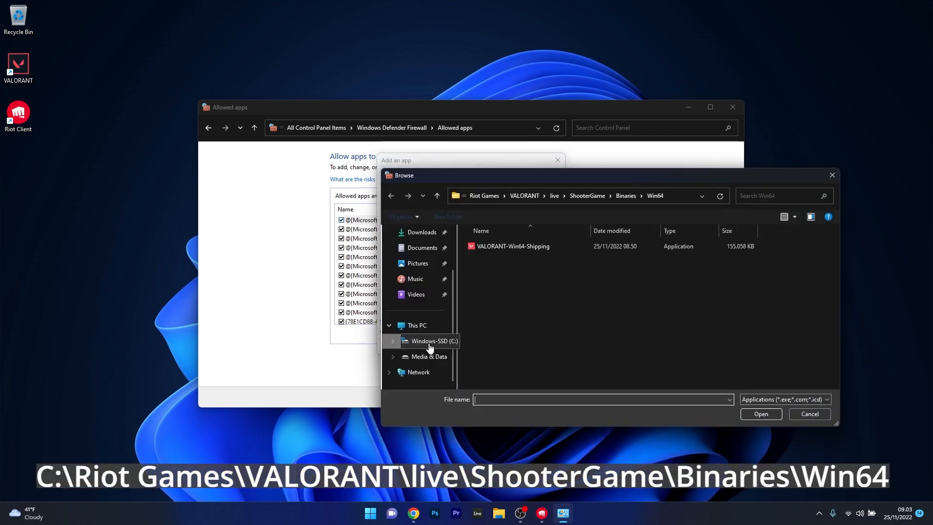
- Add VALORANT-Win64-Shipping from C:\Riot Games\VALORANT\live\ShooterGame\Binaries\Win64 to allowed apps
left_click(432, 341)
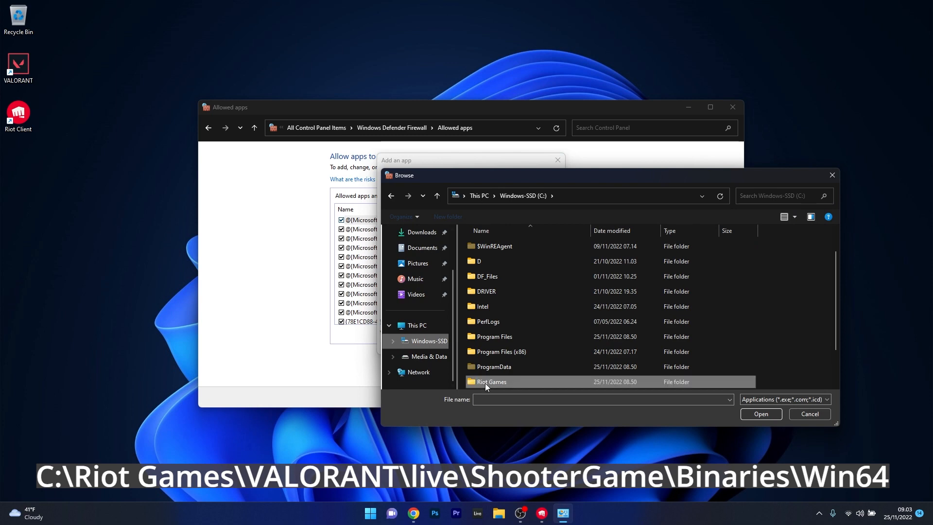
double_click(491, 381)
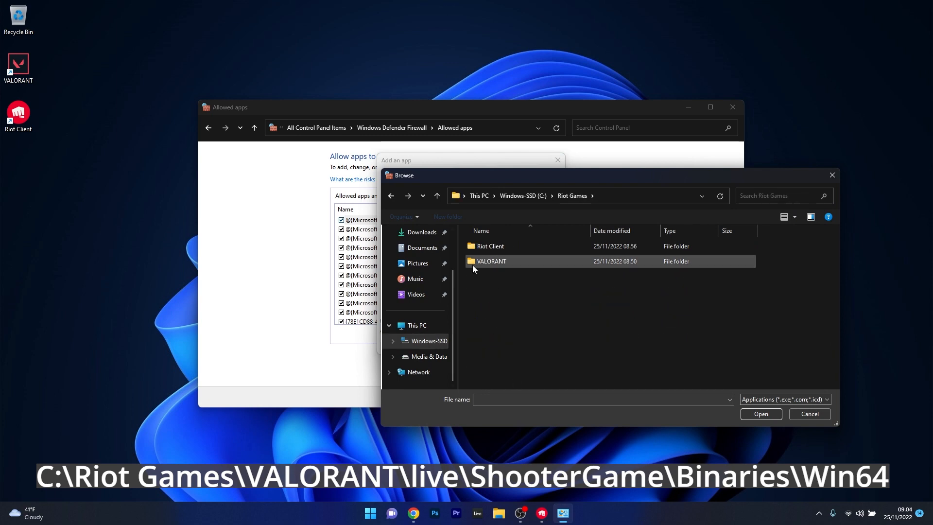
double_click(491, 261)
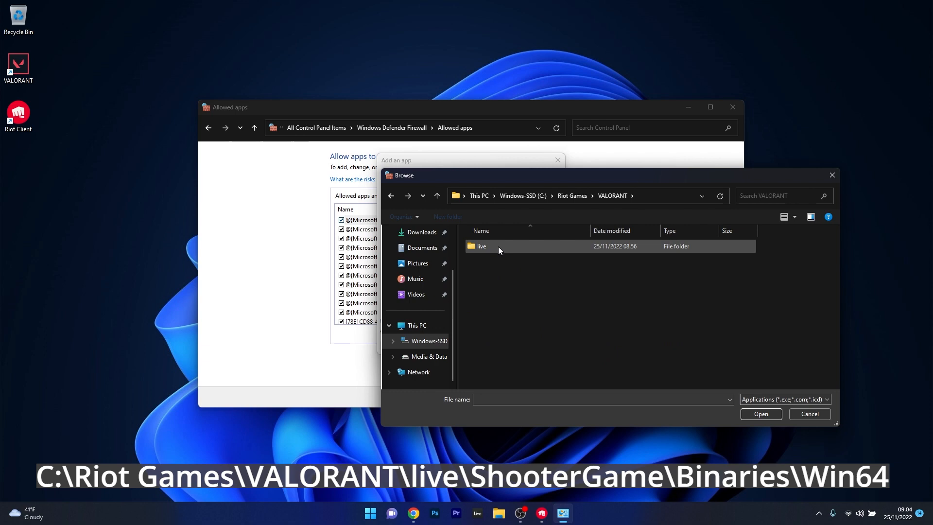
double_click(481, 246)
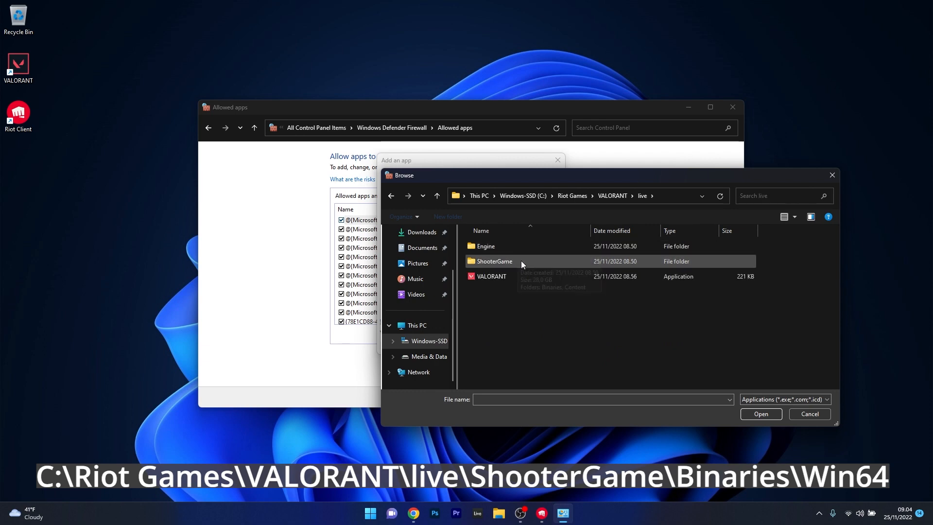
double_click(493, 261)
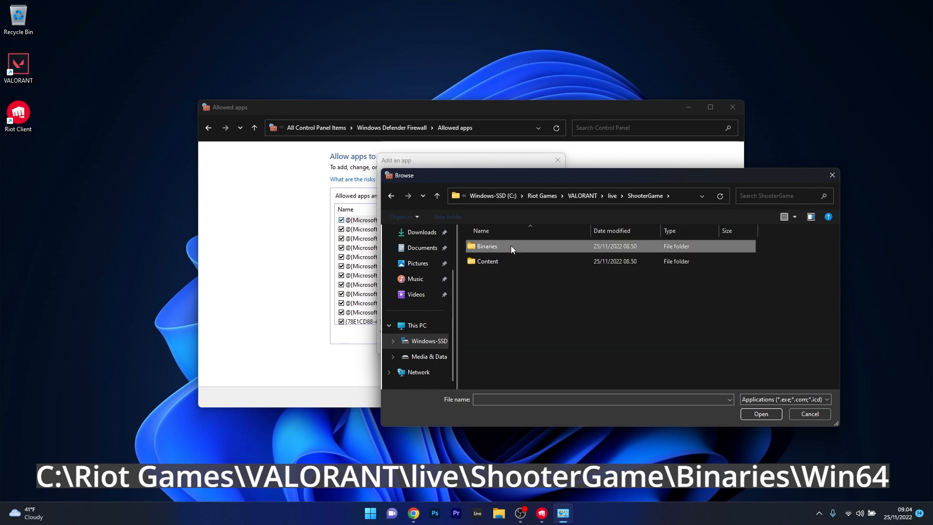
double_click(486, 245)
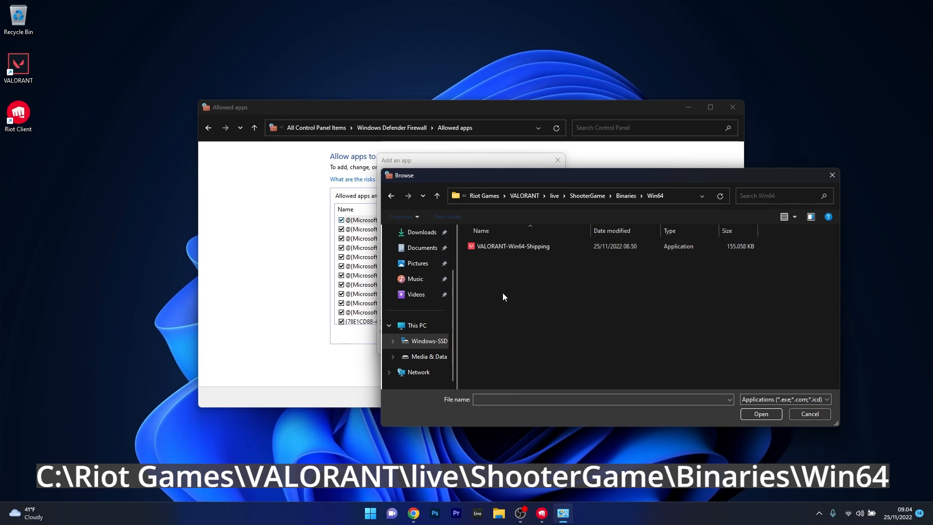
left_click(512, 246)
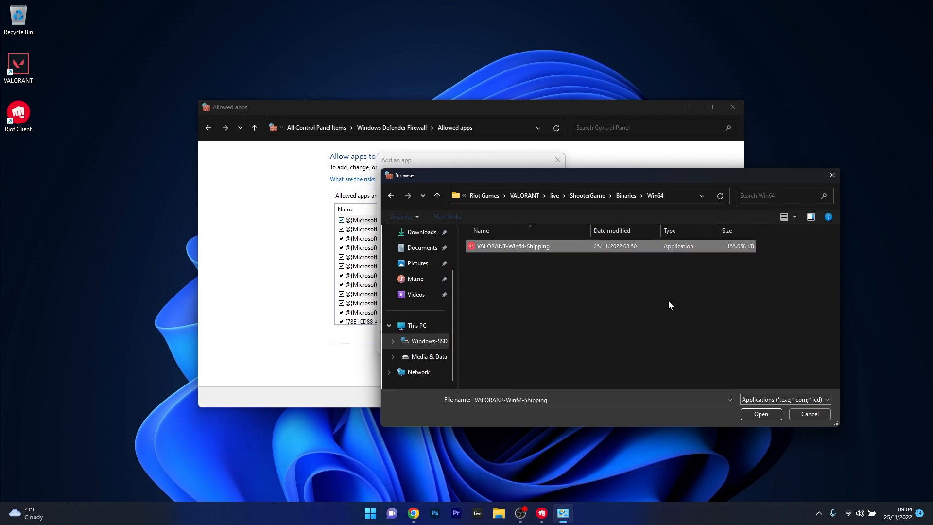
left_click(760, 414)
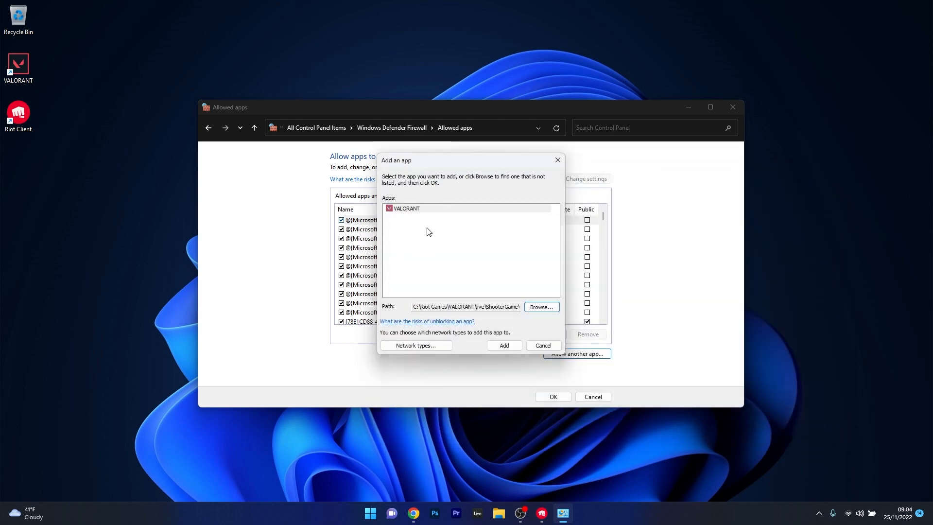
left_click(503, 345)
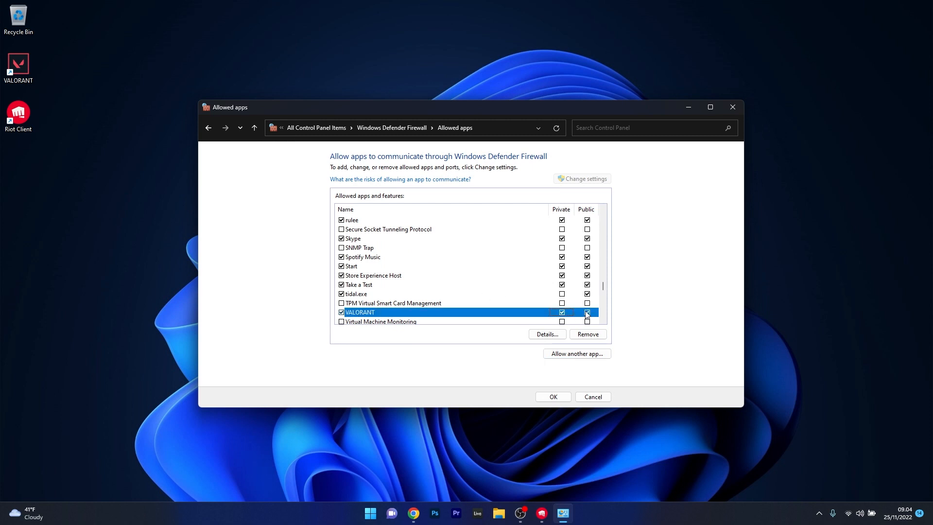
- Enable VALORANT on public networks as well and save the firewall changes
left_click(587, 312)
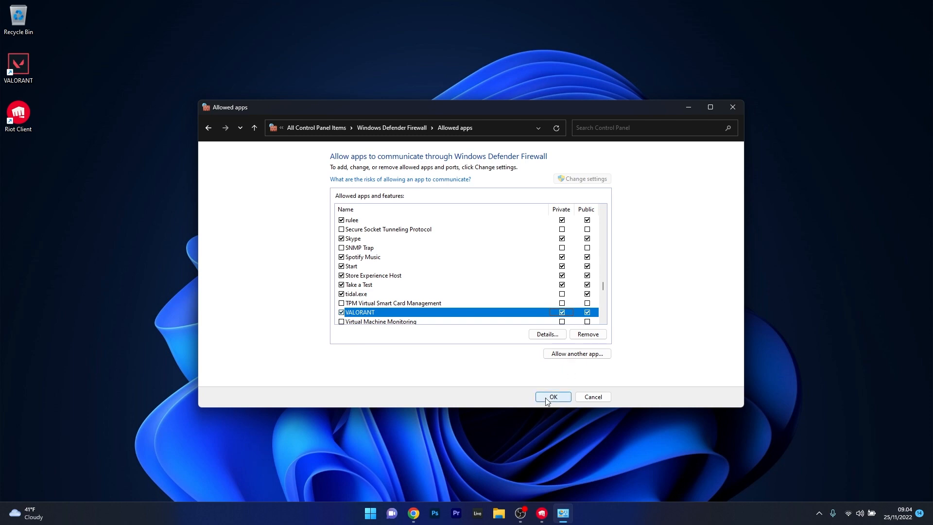
left_click(552, 396)
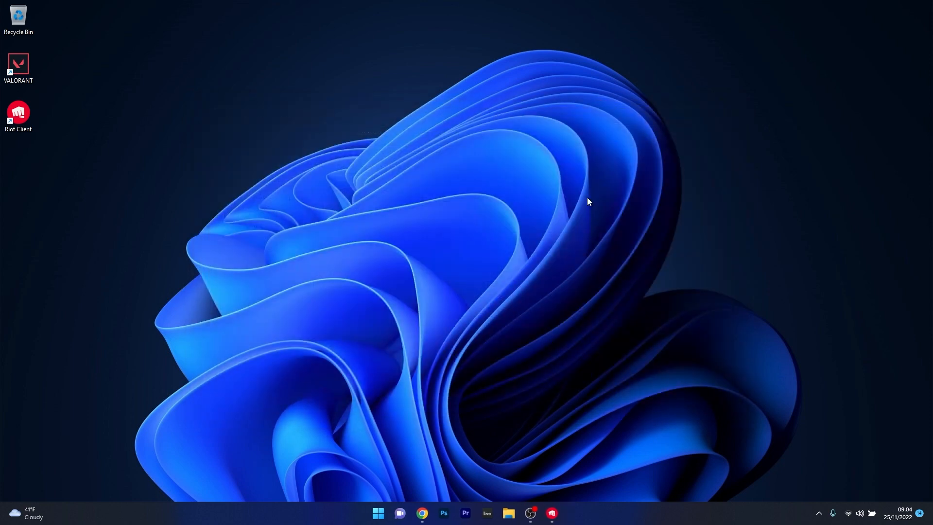
mouse_move(521, 255)
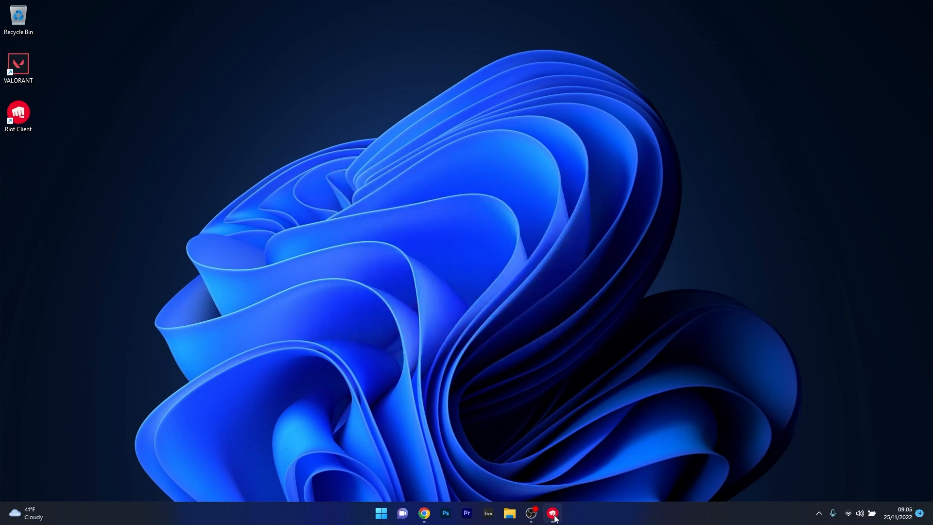
- Repair VALORANT from Riot Client settings, dismiss the up-to-date message, and close settings
left_click(553, 512)
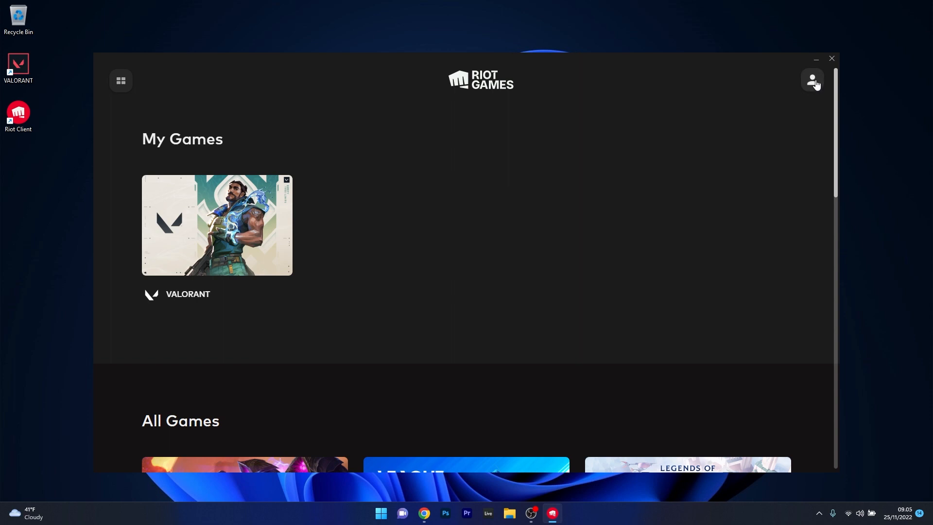
left_click(812, 80)
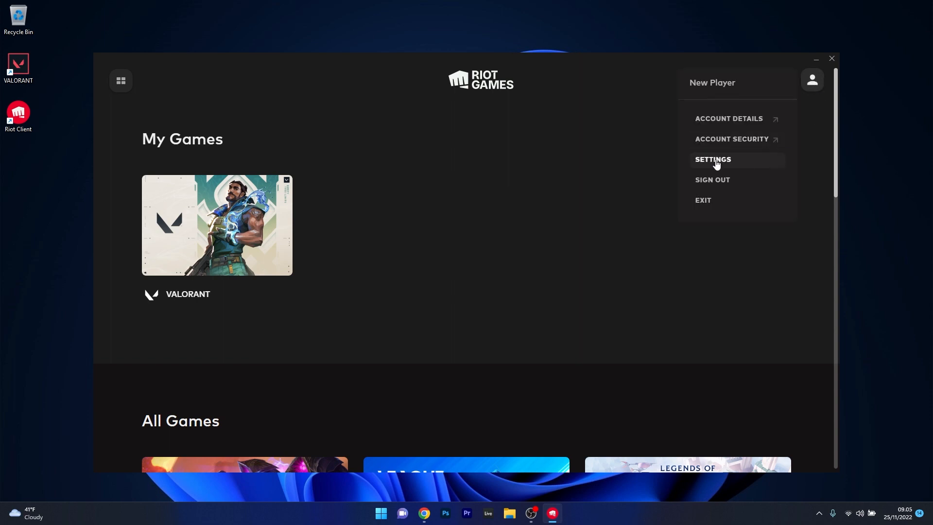
left_click(712, 158)
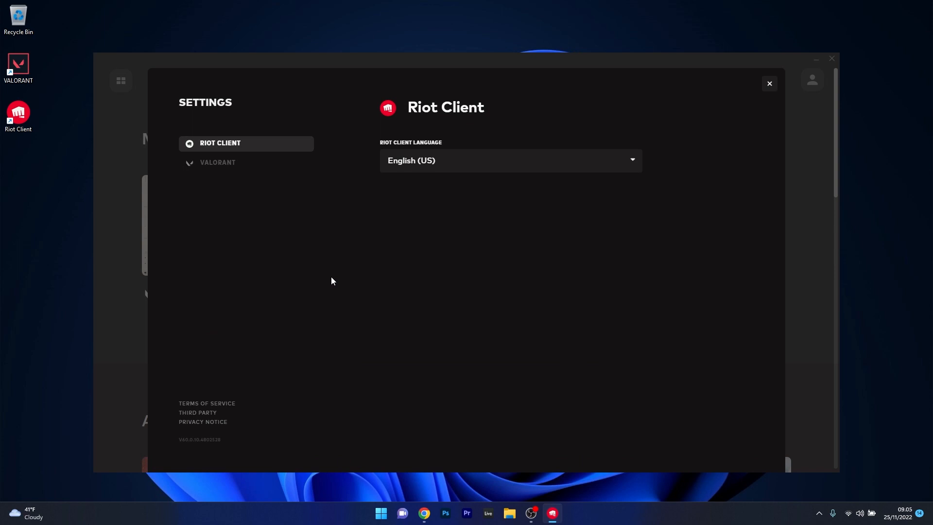
left_click(246, 162)
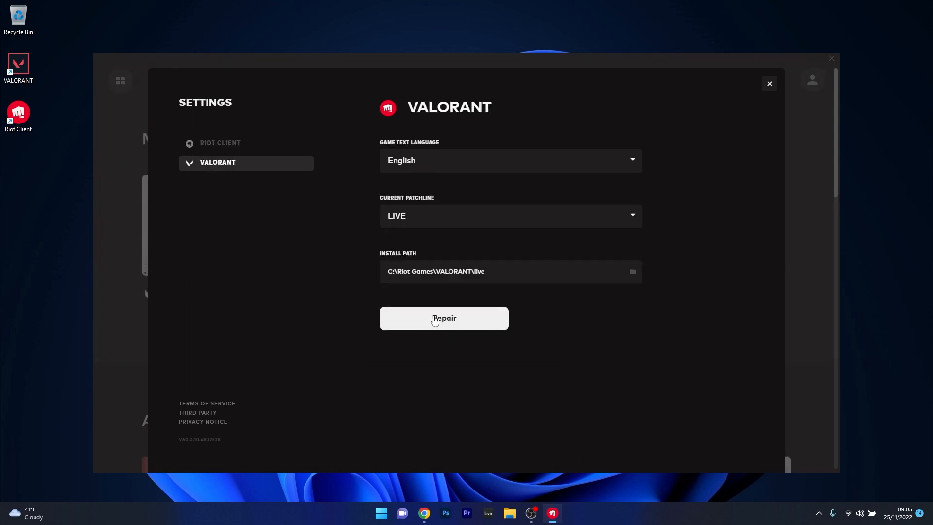
left_click(444, 318)
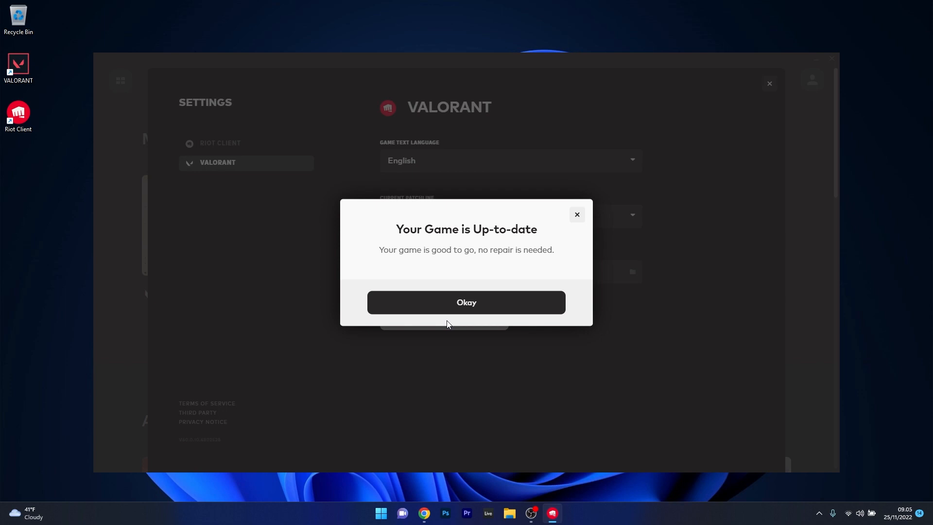
left_click(466, 302)
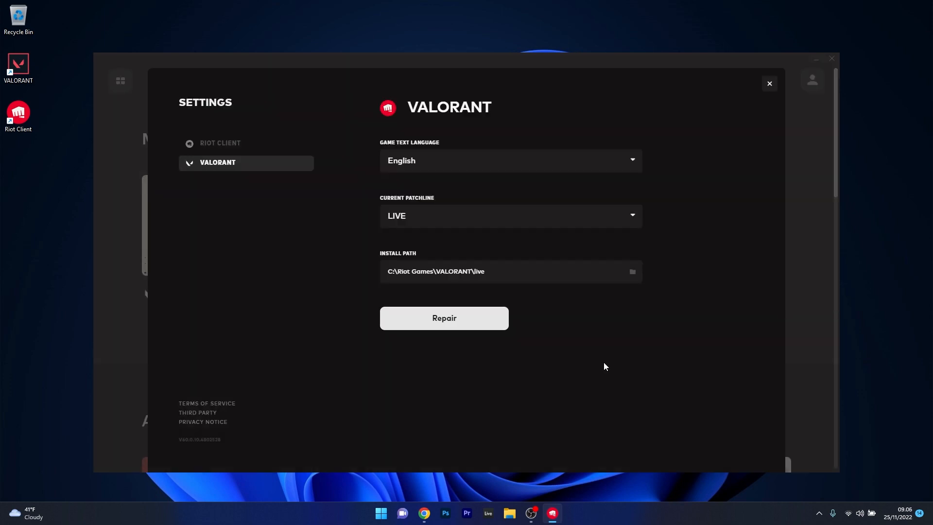
left_click(768, 83)
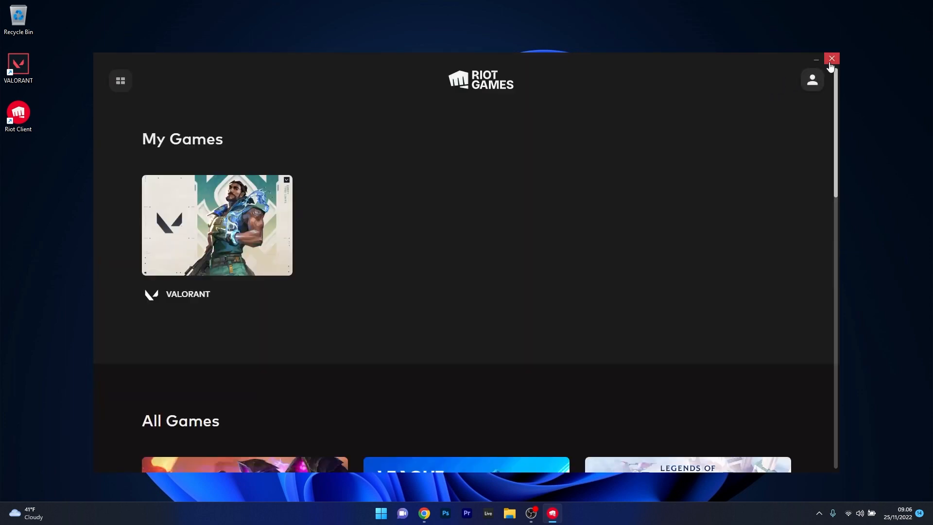
- Close Riot Client and launch the VALORANT desktop shortcut as administrator
left_click(831, 59)
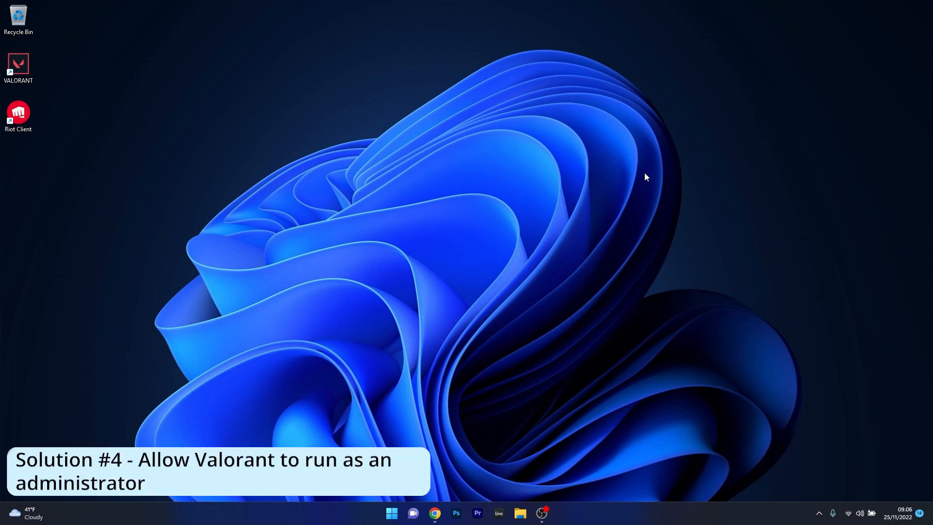
mouse_move(469, 205)
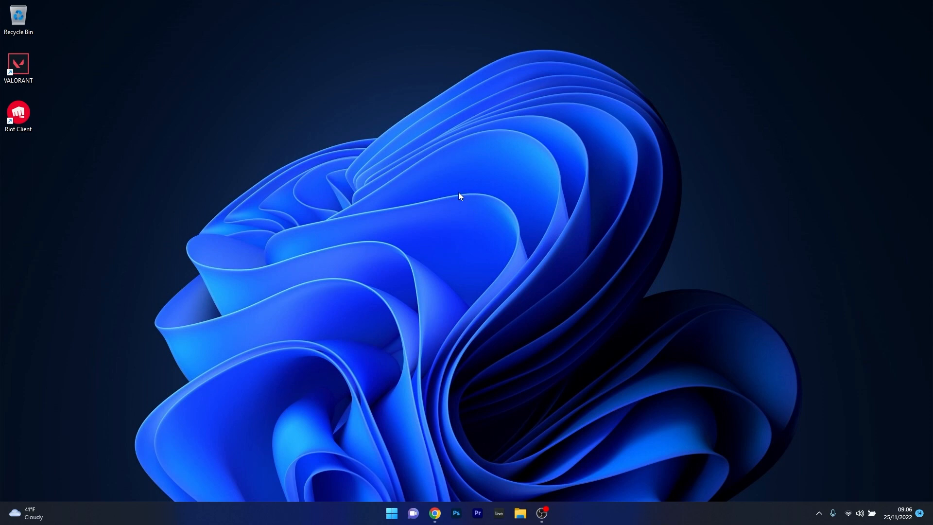
left_click(18, 66)
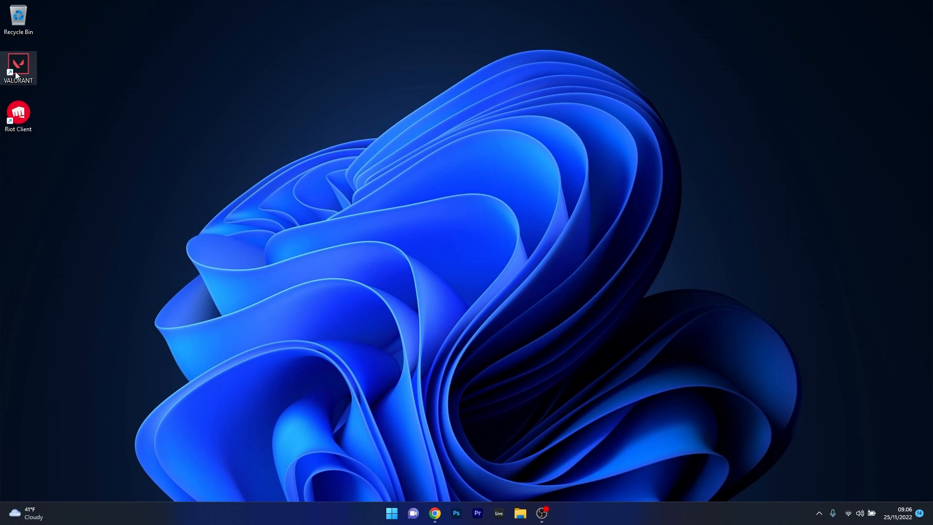
right_click(18, 67)
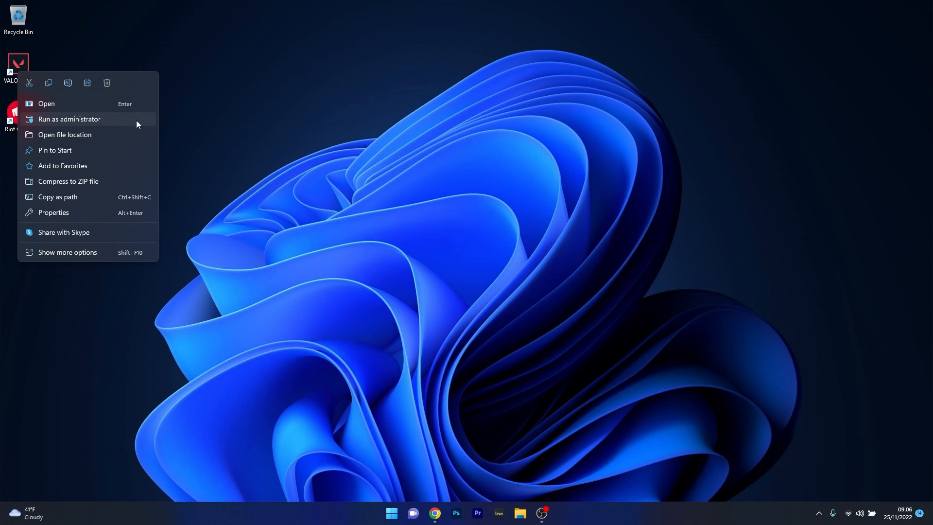
left_click(339, 117)
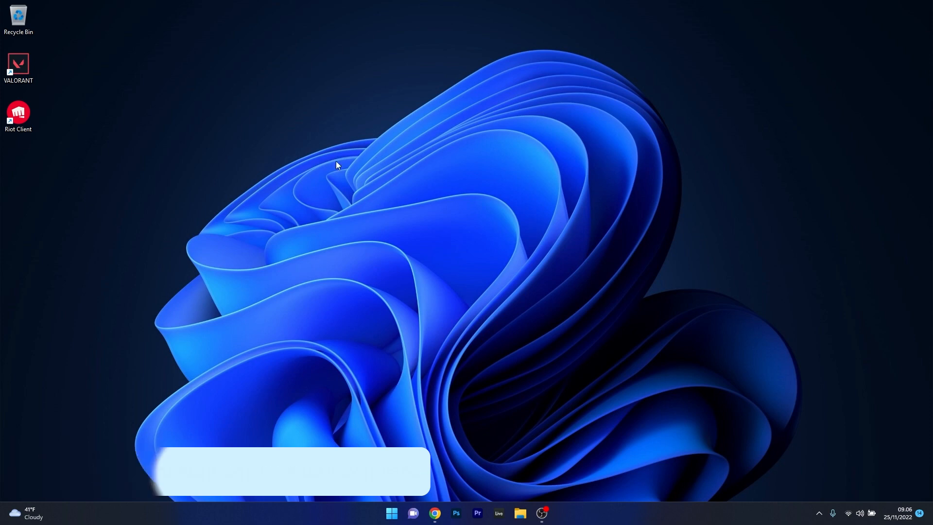
- Filter Settings' installed apps to 'valorant' and show VALORANT's action menu
left_click(392, 516)
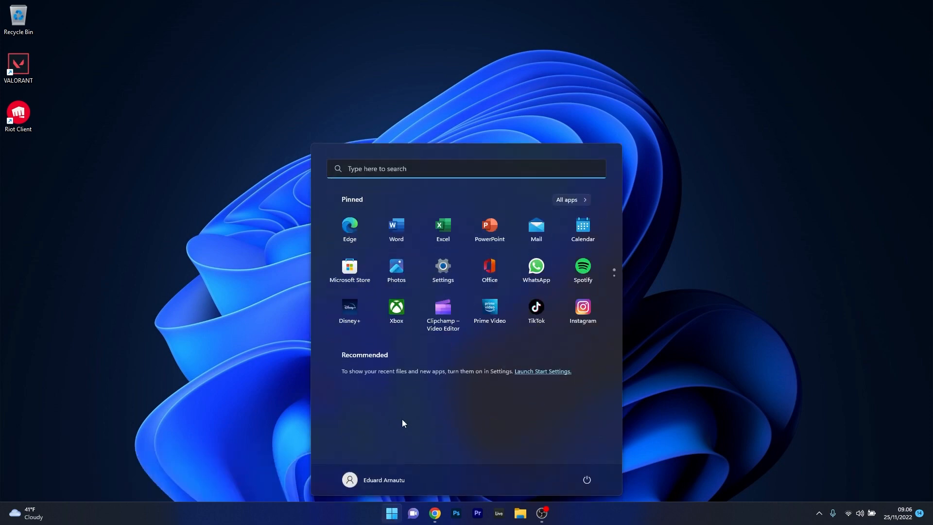
left_click(443, 265)
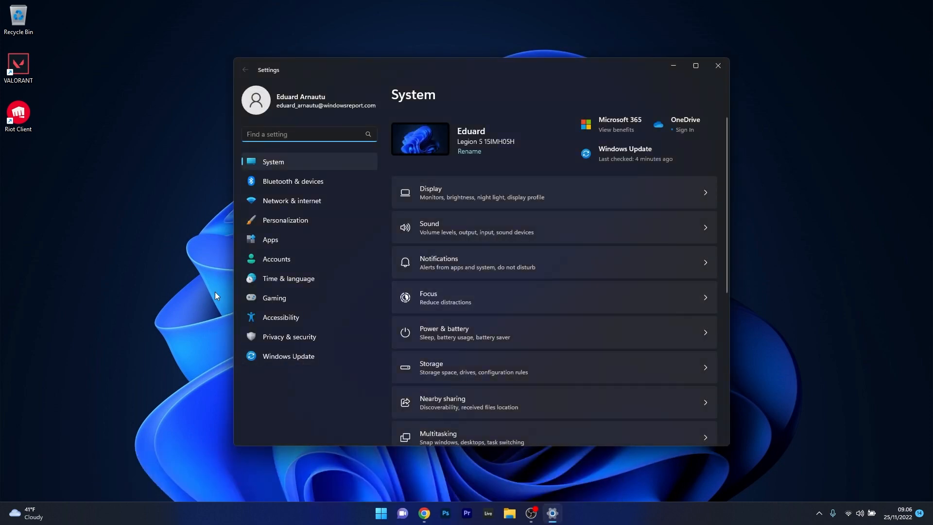
left_click(270, 239)
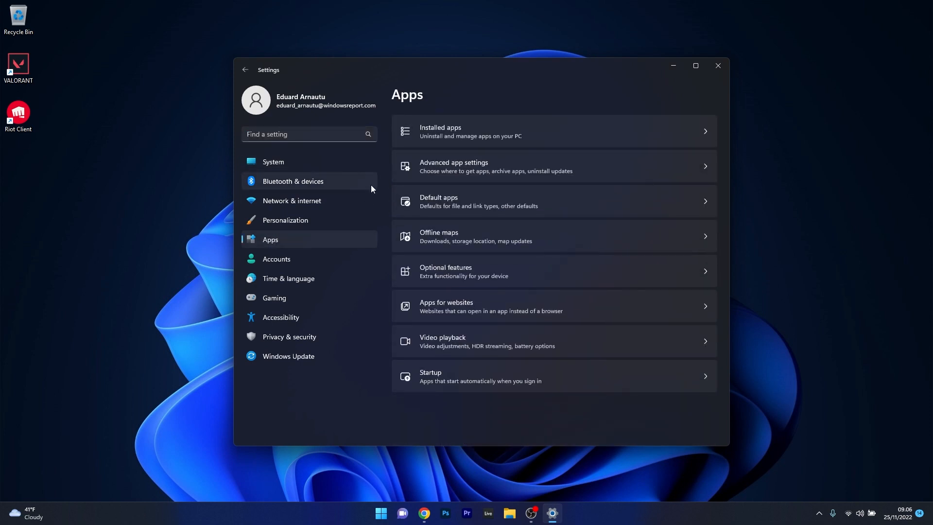
mouse_move(469, 132)
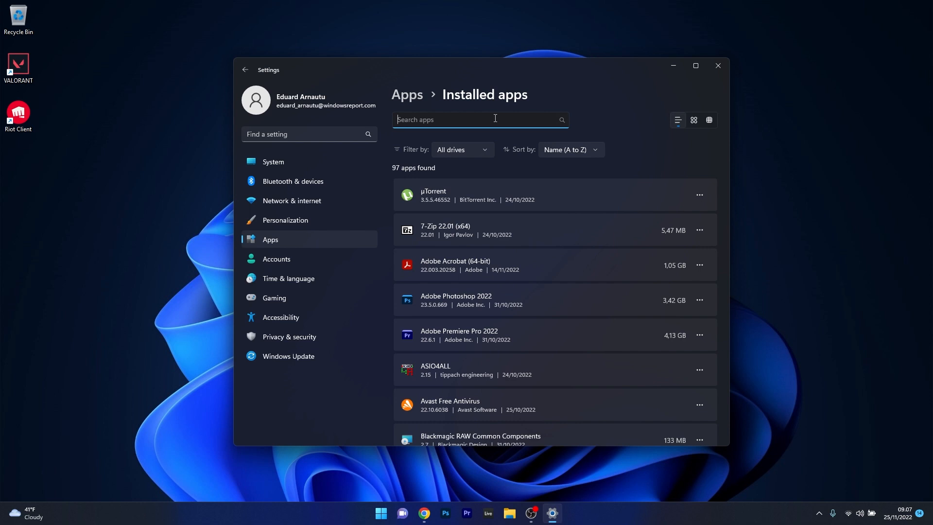
type("valorant")
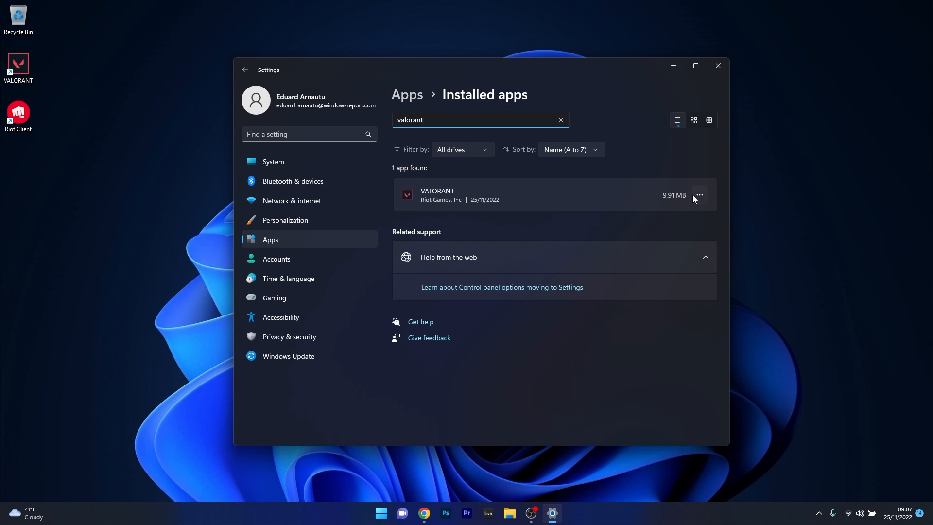
left_click(699, 196)
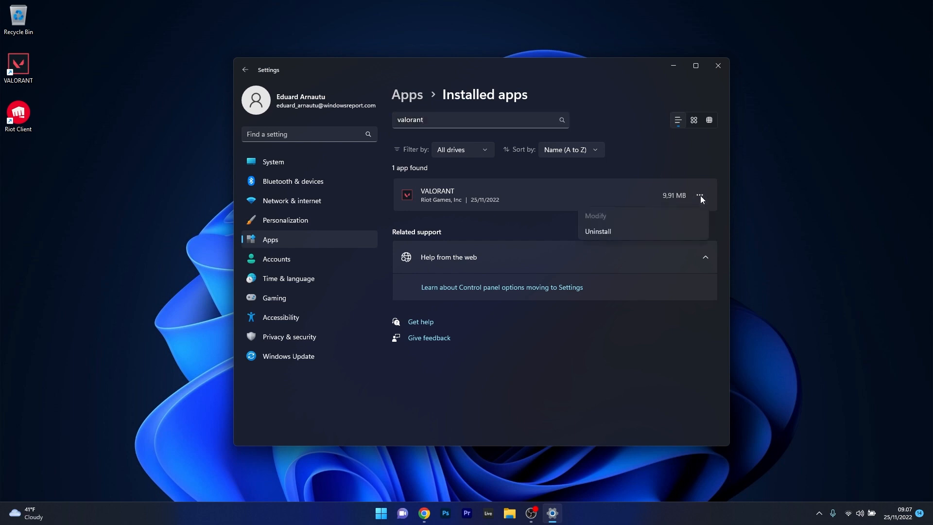
mouse_move(629, 235)
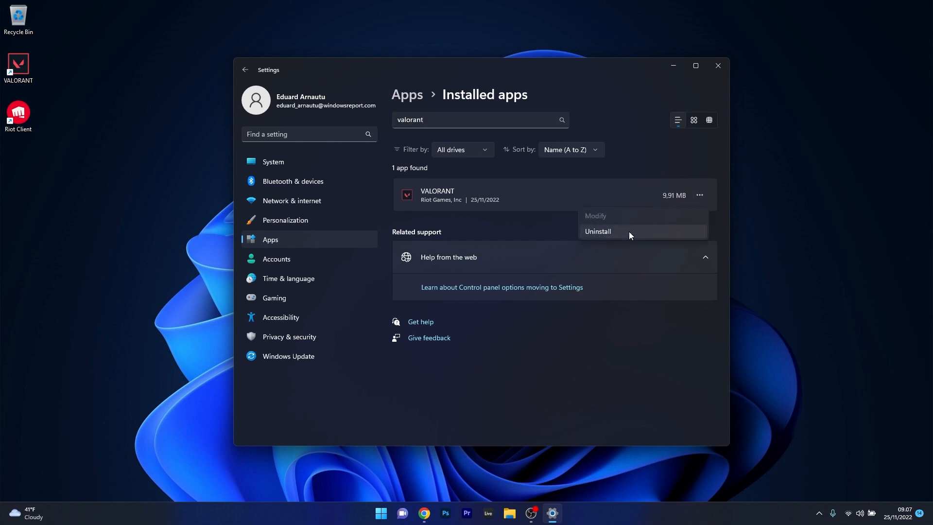